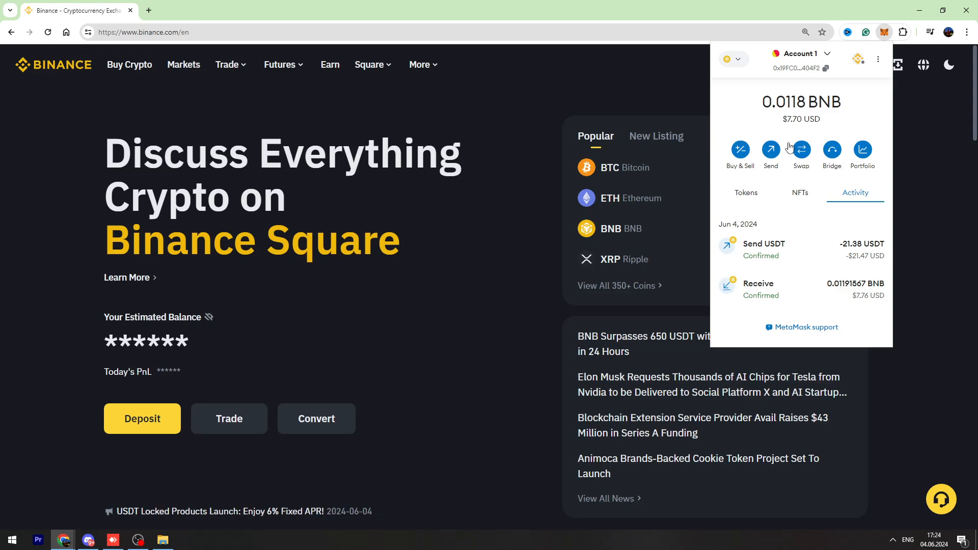
{"action": "mouse_move", "coordinate": [742, 192]}
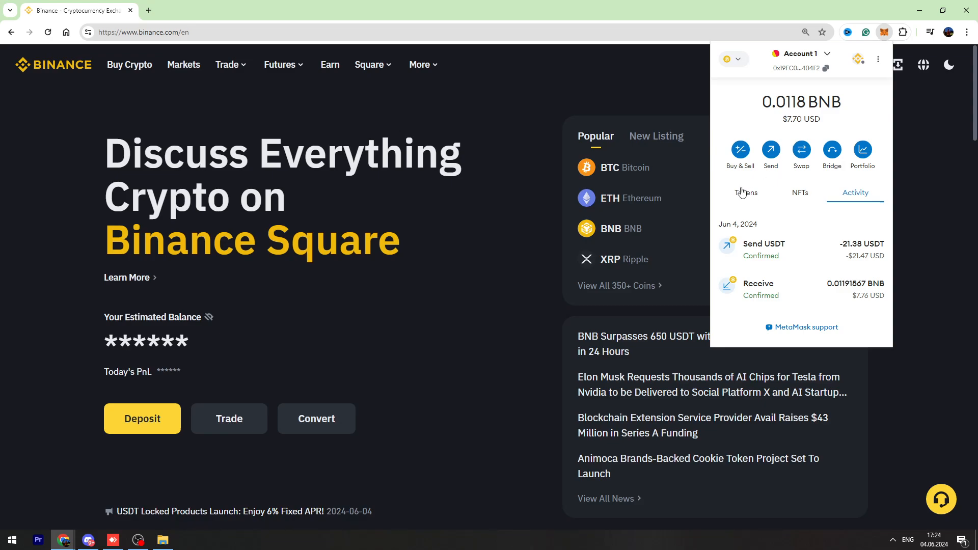
Show the Tokens list with 0.0118 BNB ($7.70) and 0 USDT.
{"action": "left_click", "coordinate": [745, 192]}
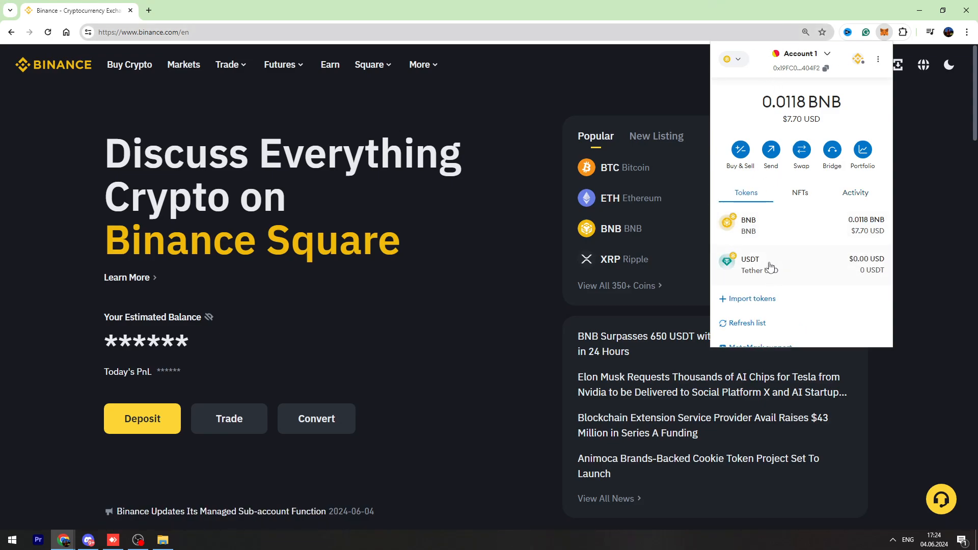
{"action": "mouse_move", "coordinate": [825, 228]}
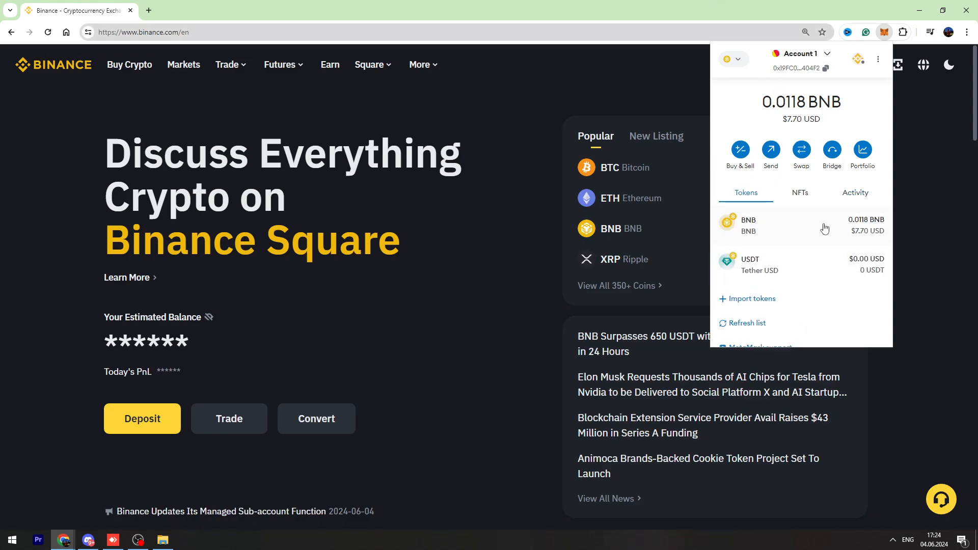
{"action": "mouse_move", "coordinate": [750, 216]}
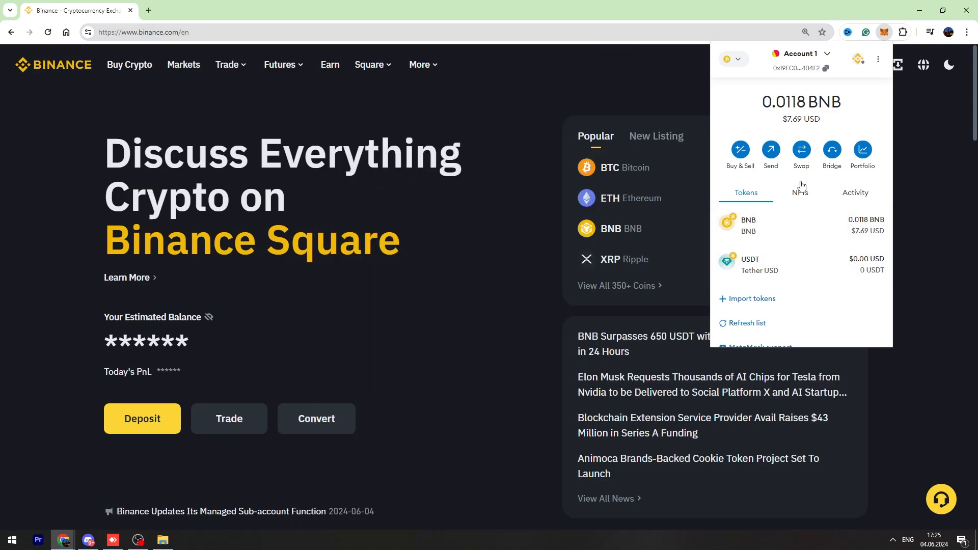
{"action": "mouse_move", "coordinate": [766, 138]}
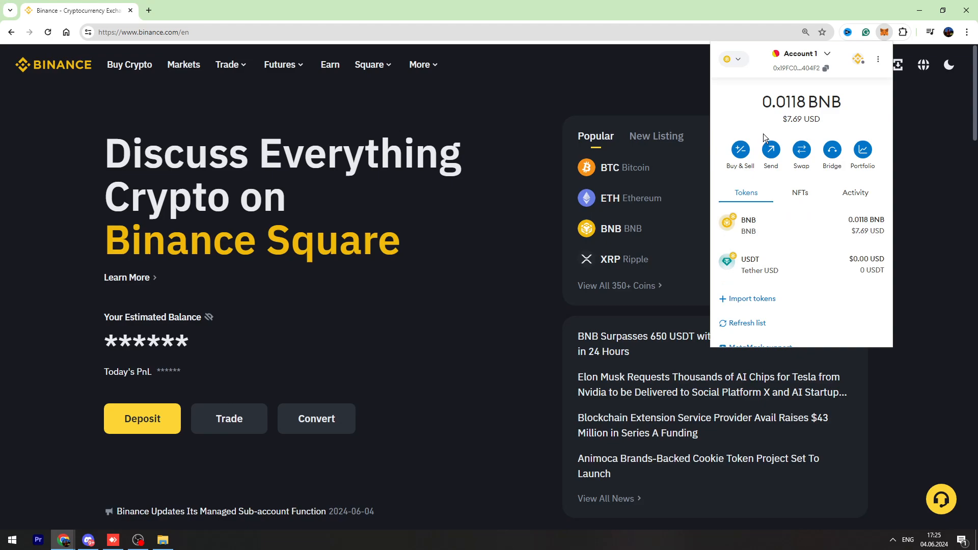
Send 0.01 BNB to address 0x745e… and continue to the confirmation screen.
{"action": "left_click", "coordinate": [770, 150]}
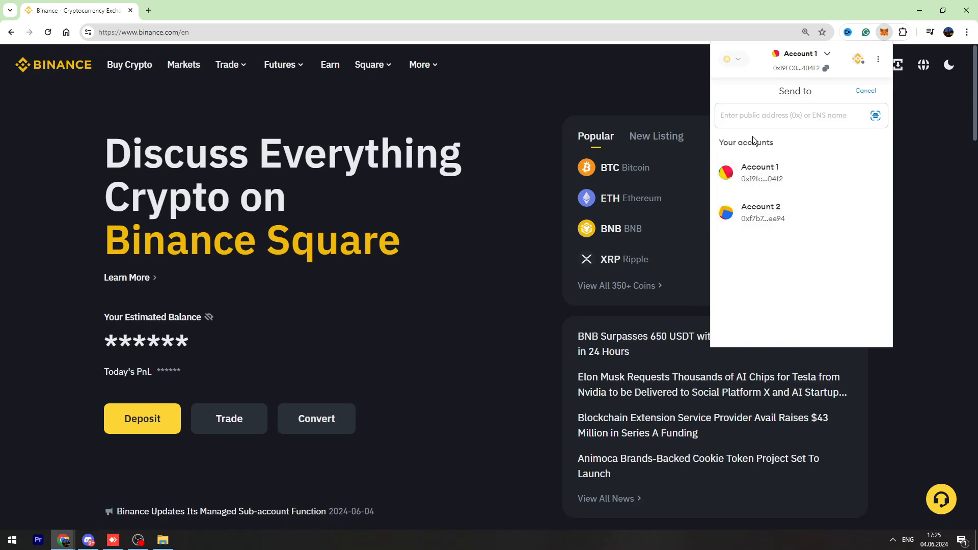
{"action": "left_click", "coordinate": [759, 172]}
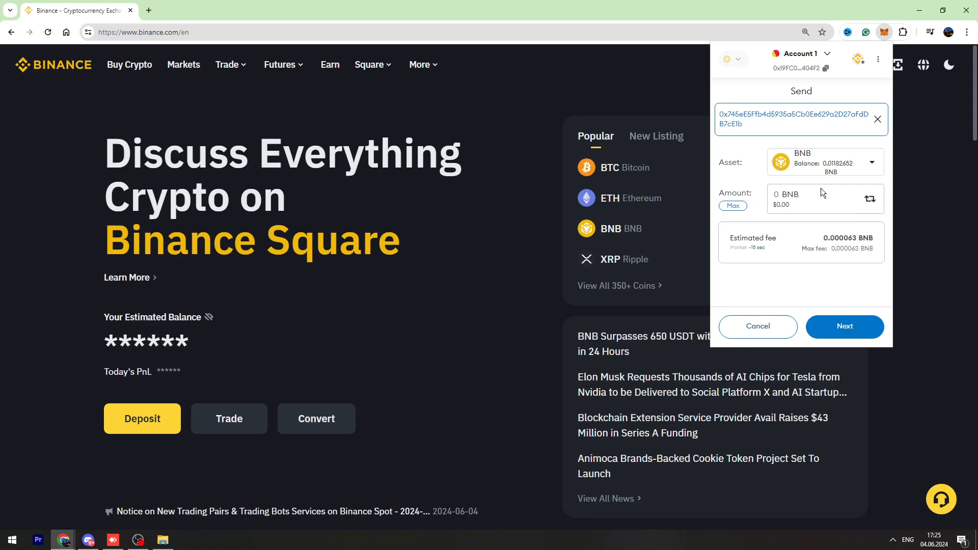
{"action": "mouse_move", "coordinate": [795, 215]}
{"action": "type", "text": "0.01"}
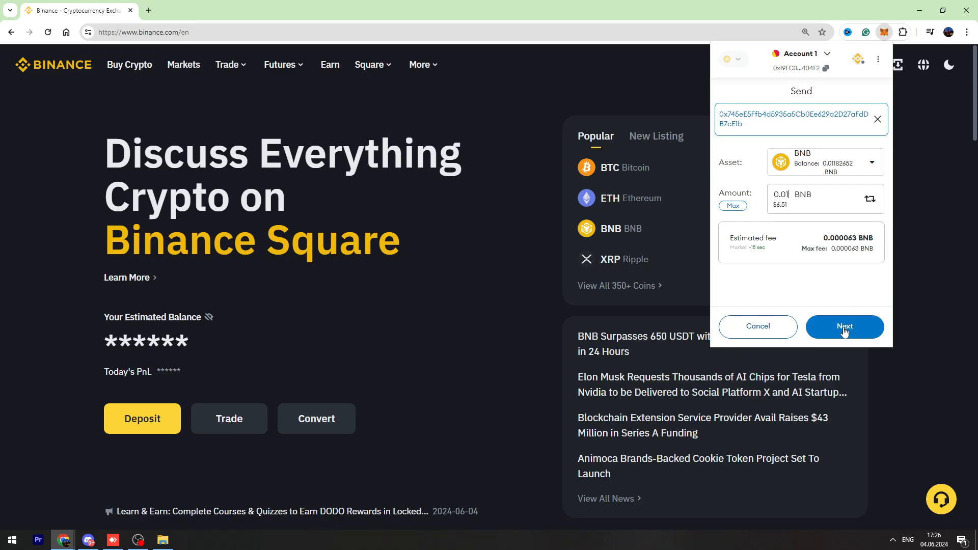
{"action": "left_click", "coordinate": [844, 326]}
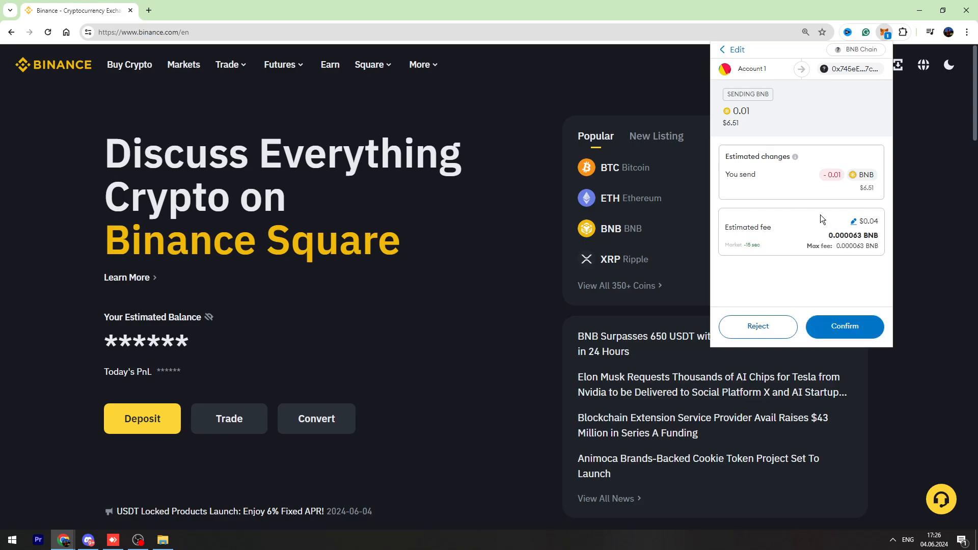
{"action": "mouse_move", "coordinate": [810, 195]}
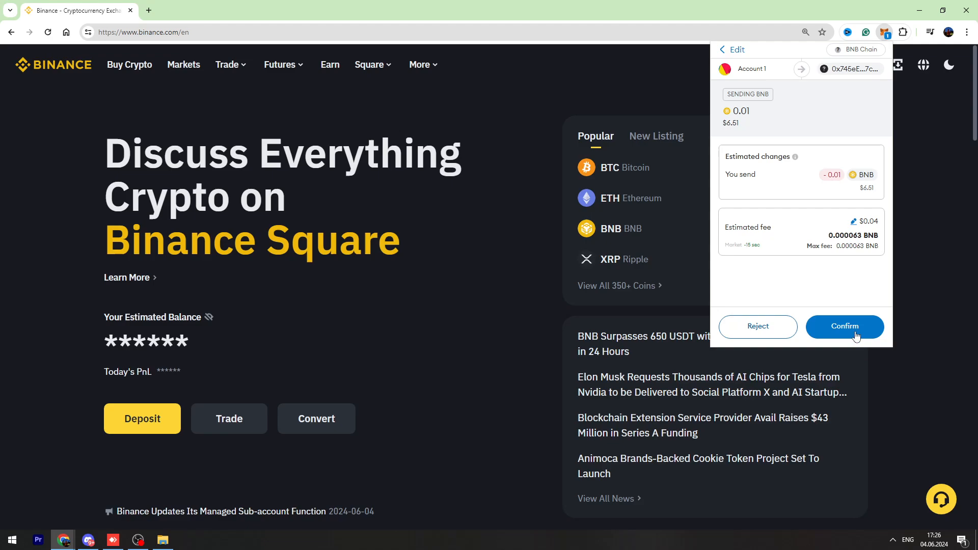
{"action": "mouse_move", "coordinate": [800, 144]}
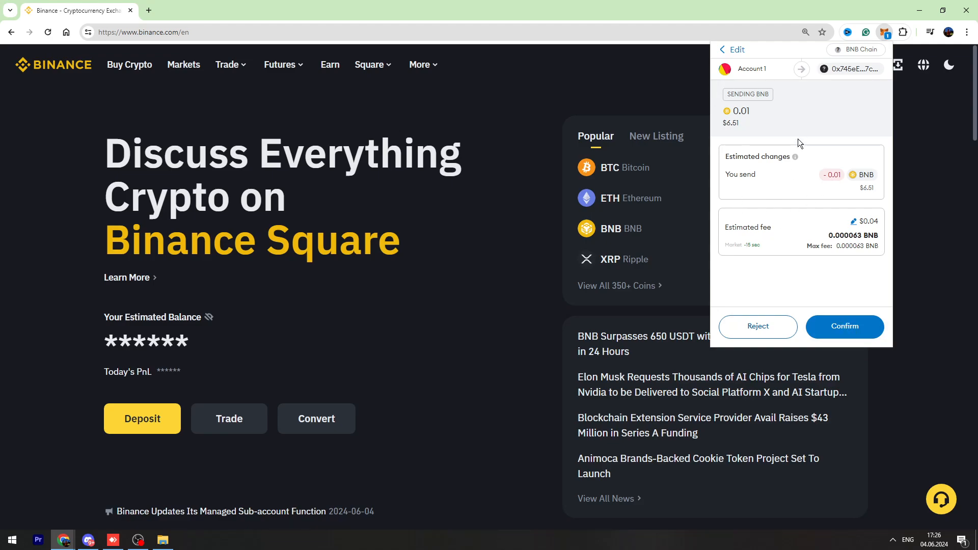
Confirm the 0.01 BNB transfer so it appears as a confirmed Send in Activity.
{"action": "left_click", "coordinate": [845, 326]}
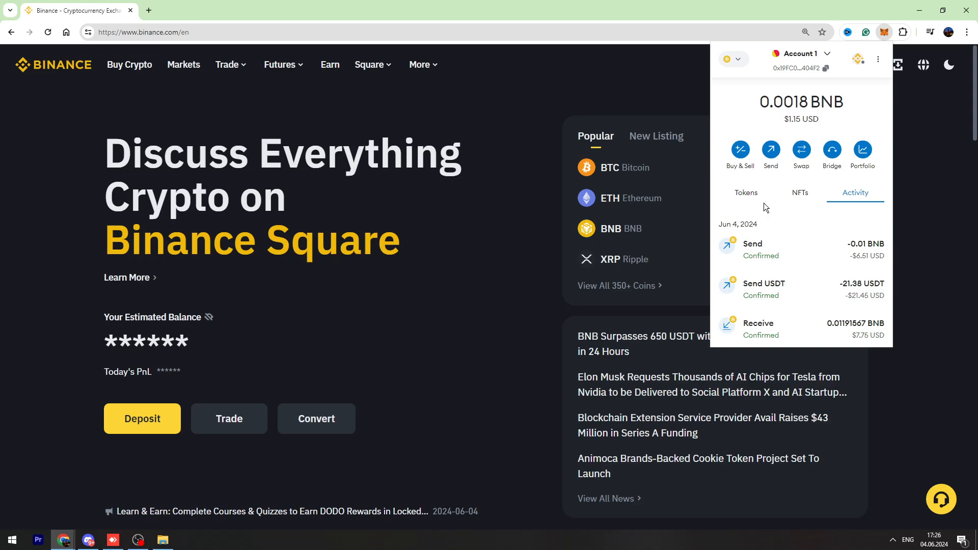
{"action": "mouse_move", "coordinate": [718, 194]}
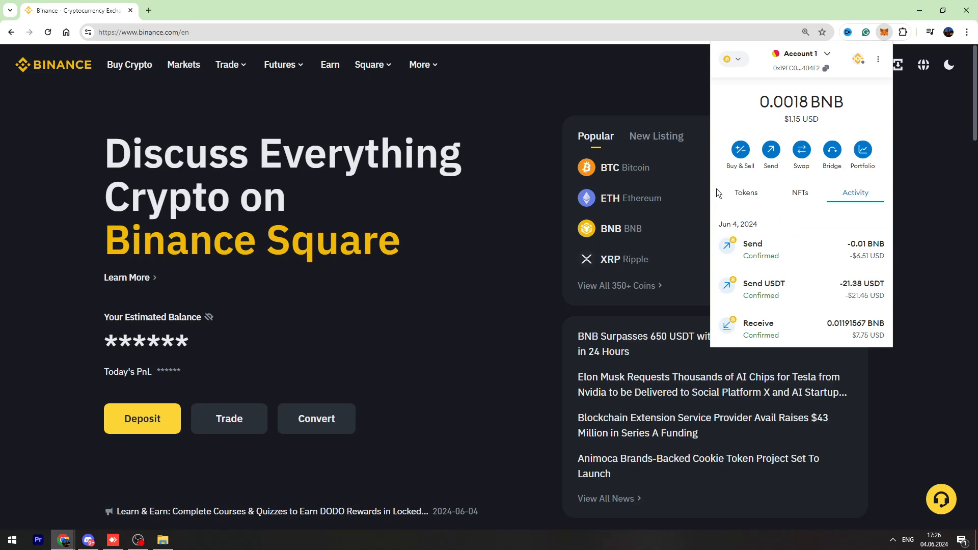